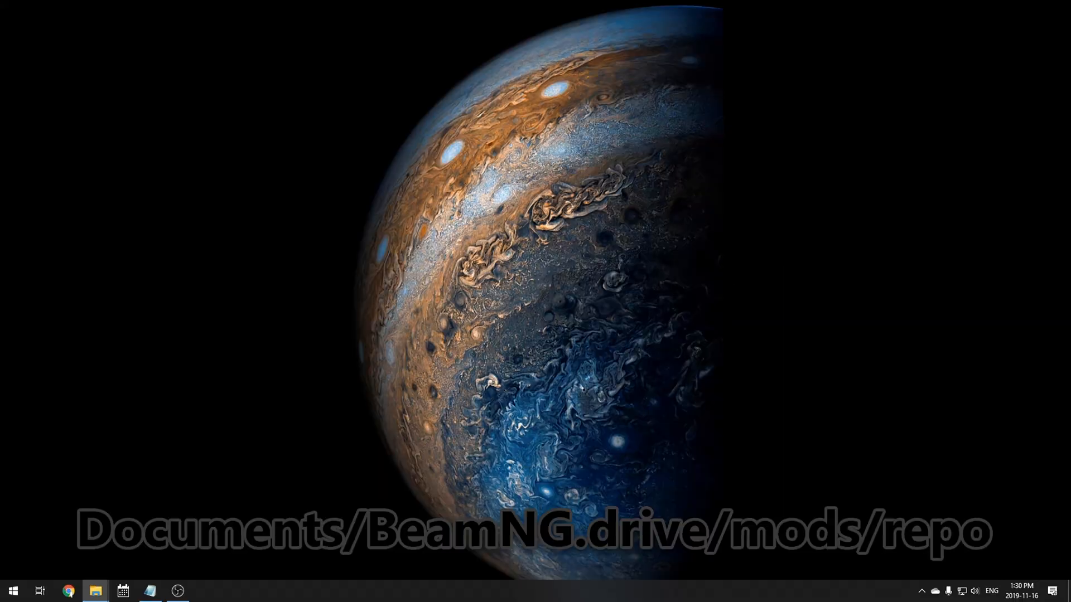
Step: Navigate from Documents into BeamNG.drive and its mods folder toward the repo folder
left_click(96, 591)
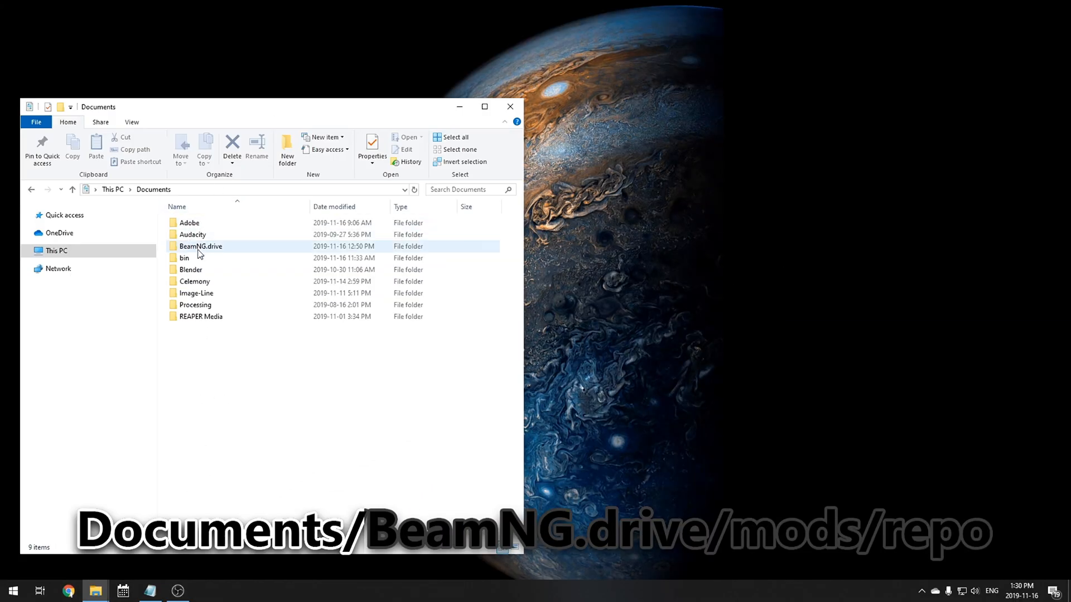
double_click(200, 246)
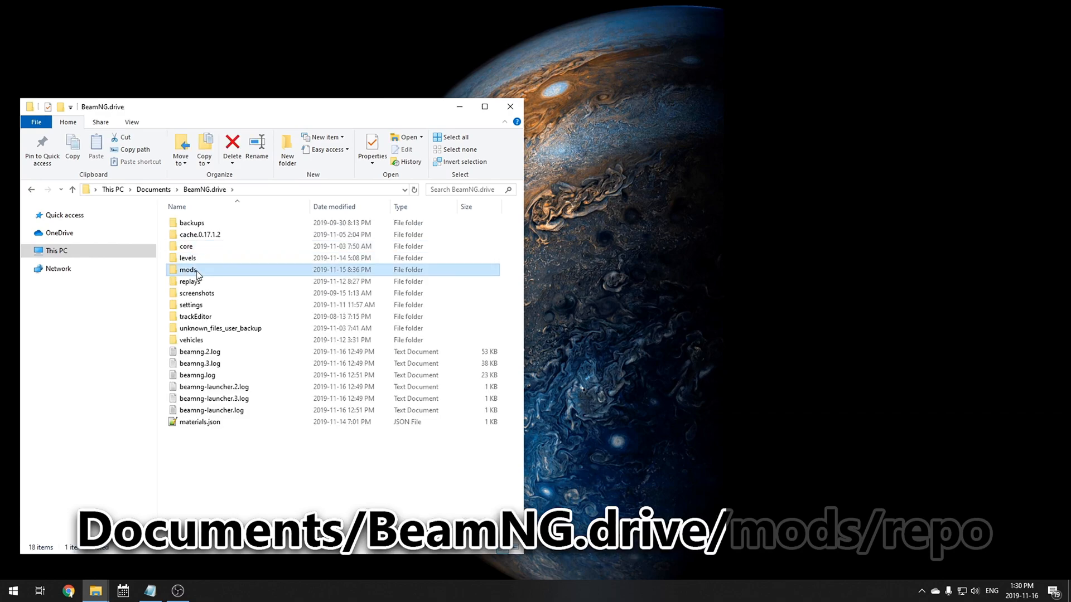
double_click(188, 270)
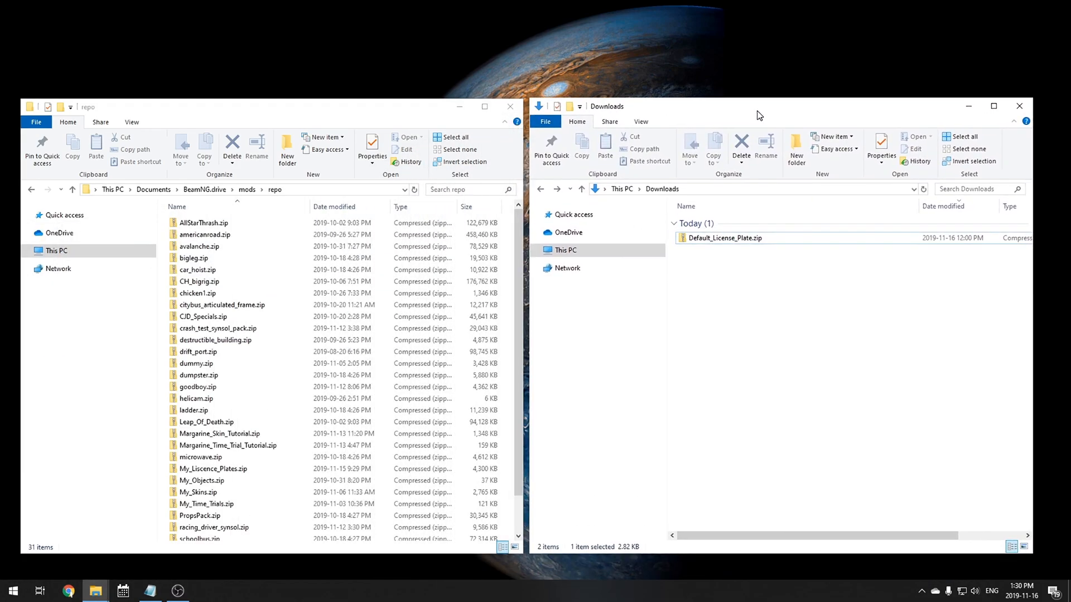
Step: Open Default_License_Plate.zip in Downloads to extract its vehicles folder into repo
left_click(726, 238)
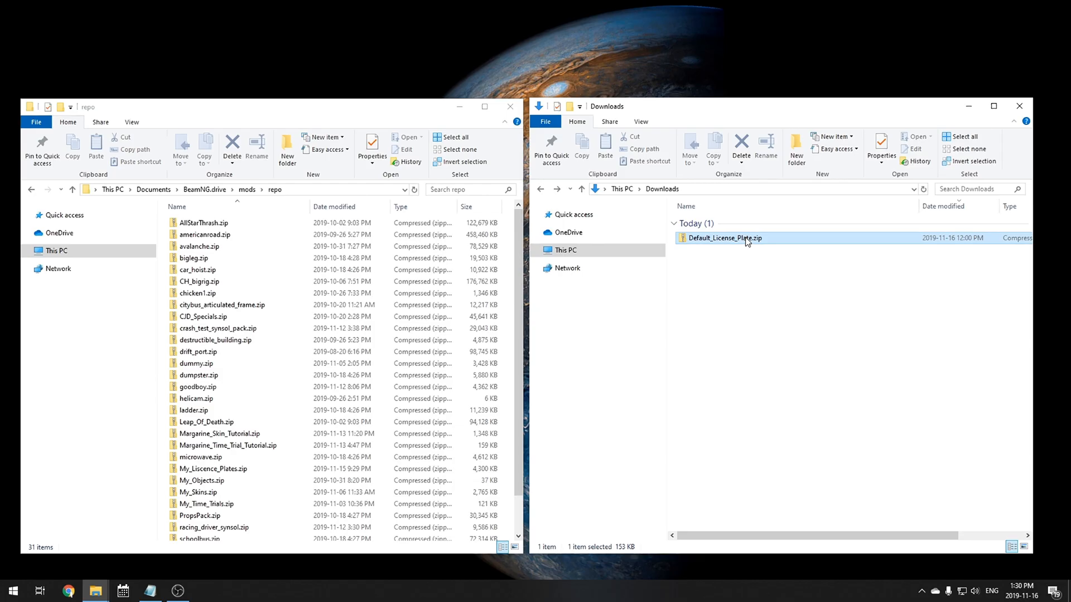
double_click(725, 237)
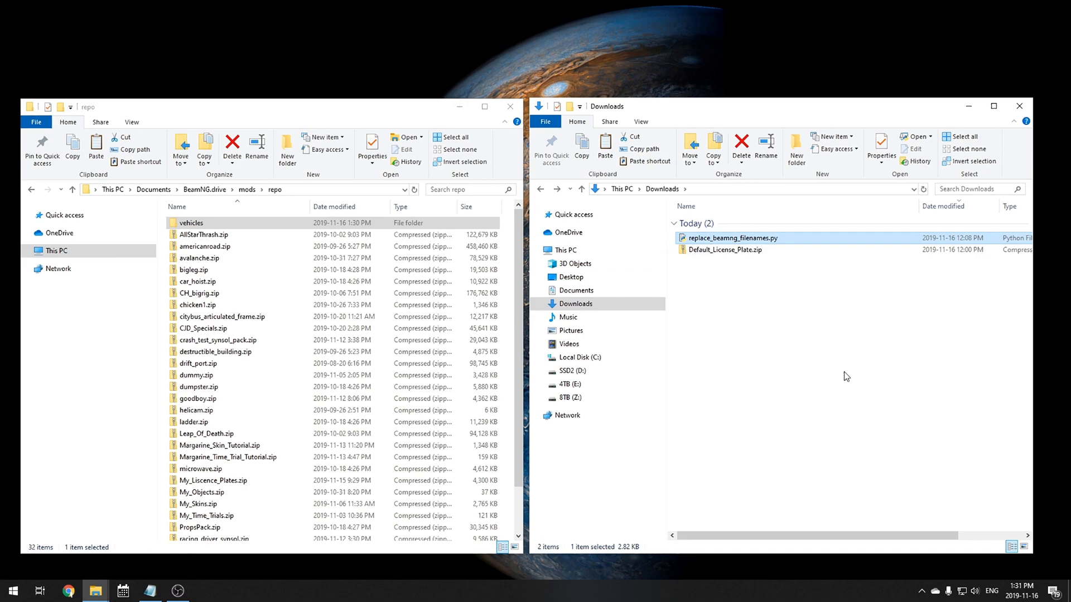
Step: Run replace_beamng_filenames.py with the vehicles path as root and new name my_tutorial
double_click(732, 237)
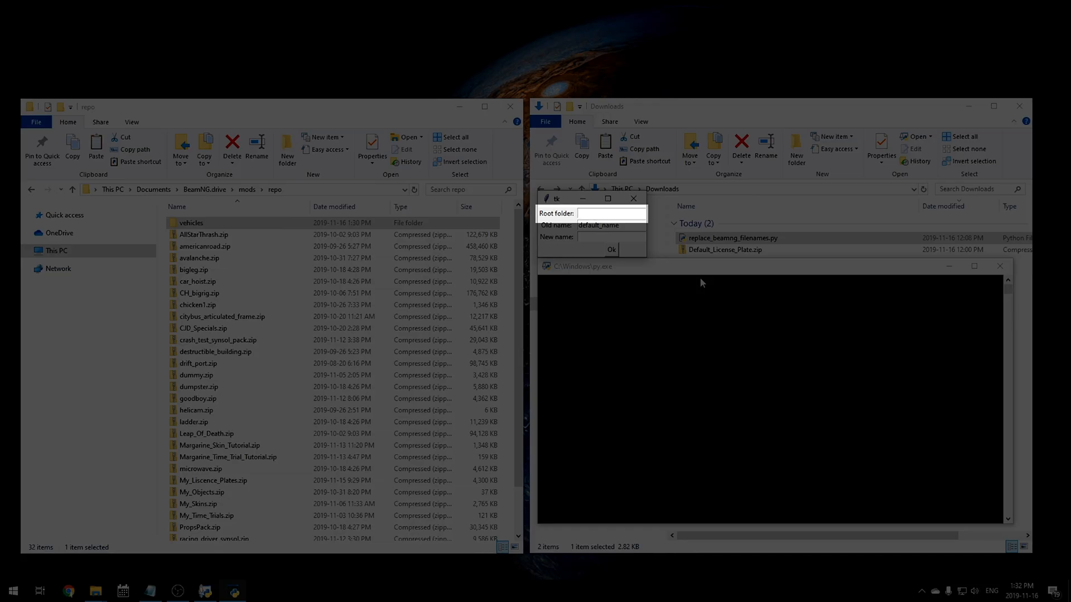
right_click(191, 223)
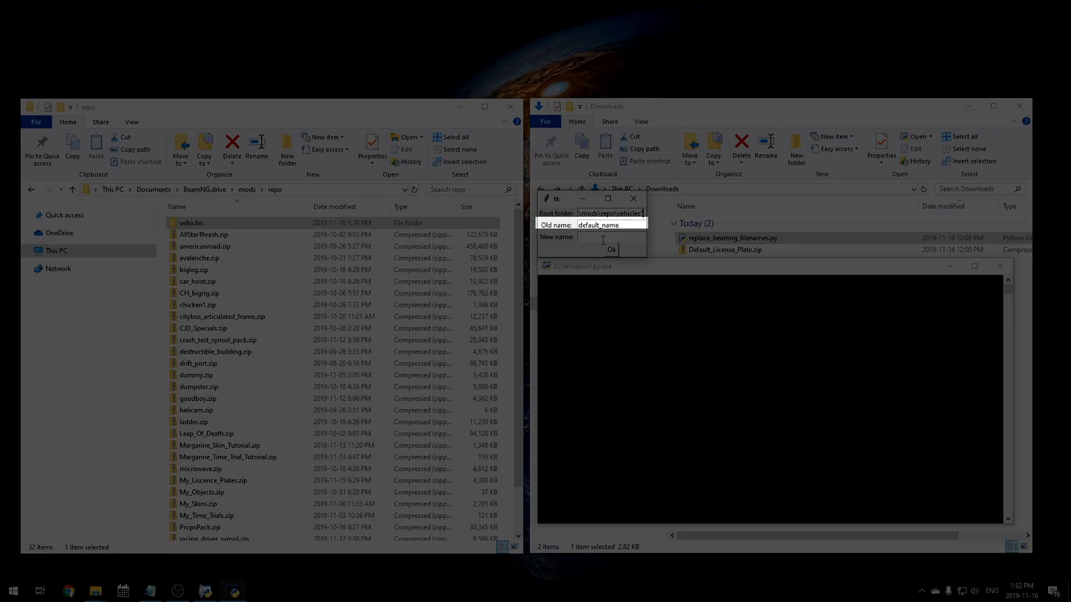
type("my")
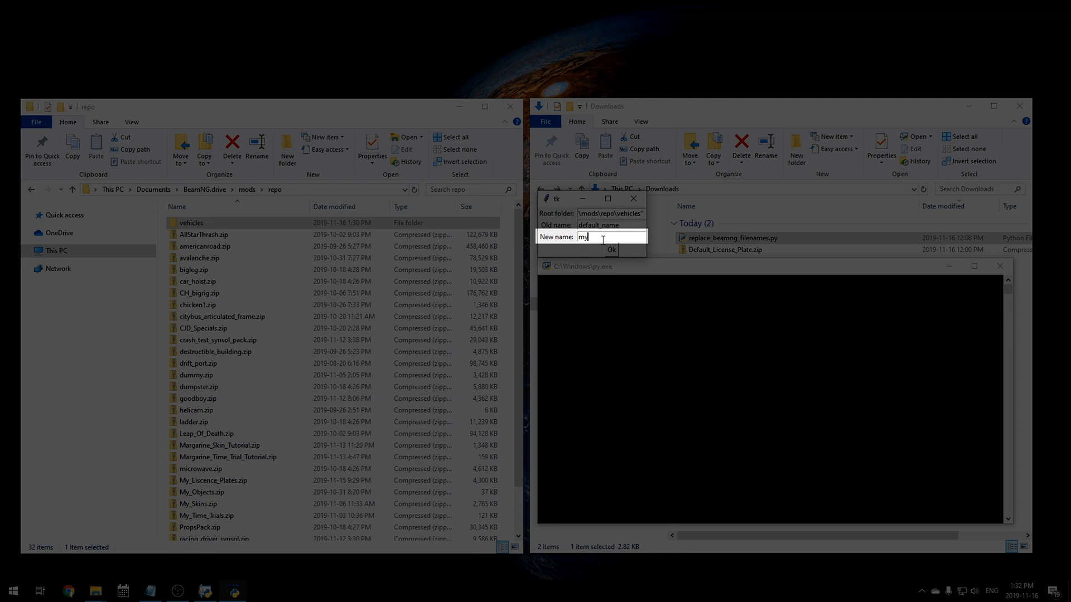
type("_tutorial")
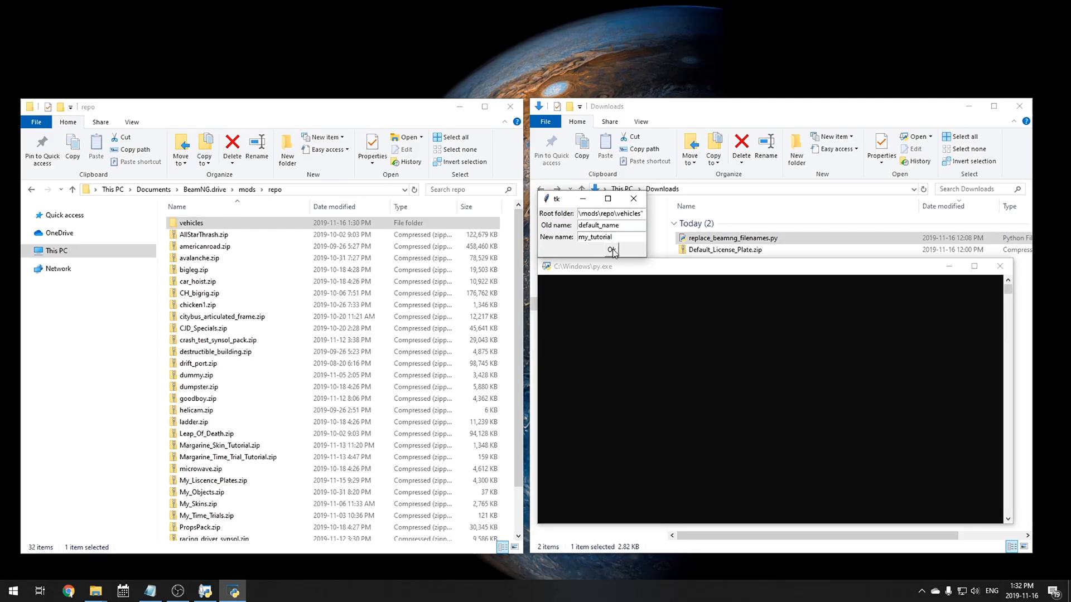
left_click(612, 250)
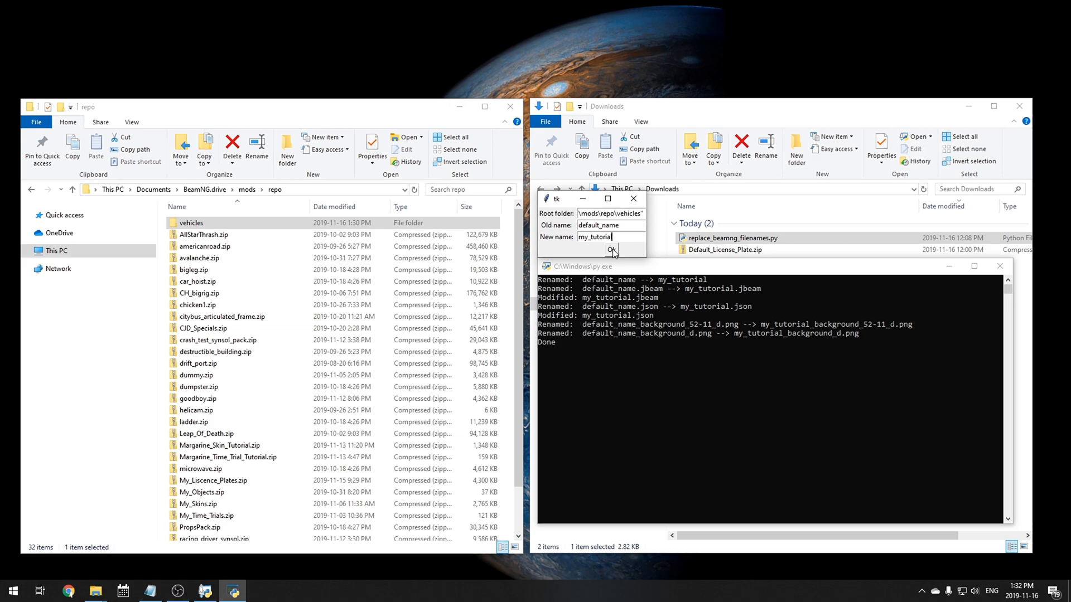
left_click(612, 250)
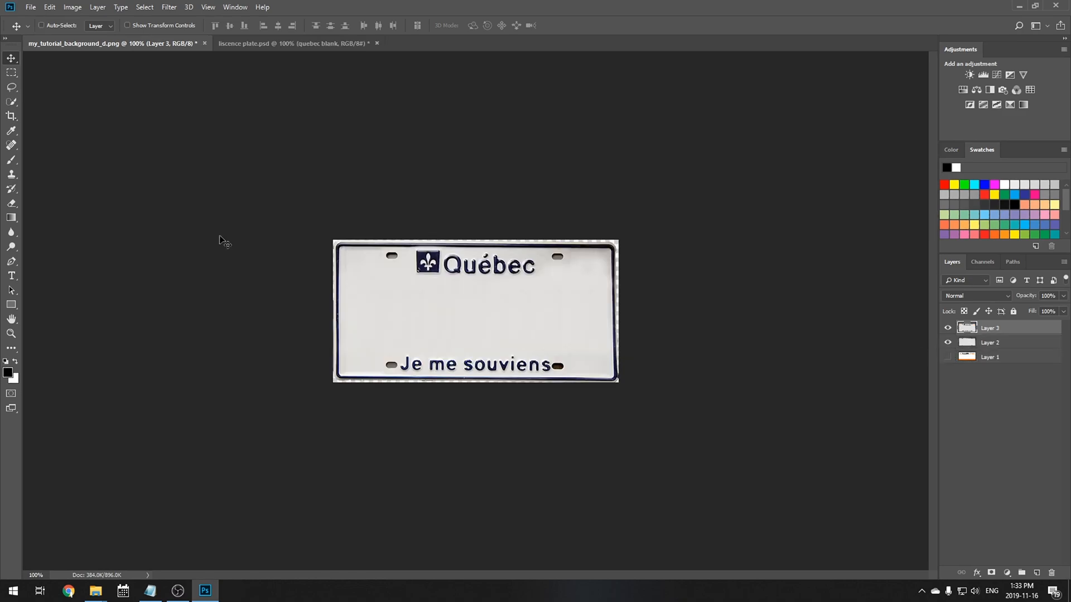
Step: Add the plate text 'YOLO 6' to the Québec Je me souviens background texture
type("YOLO 6")
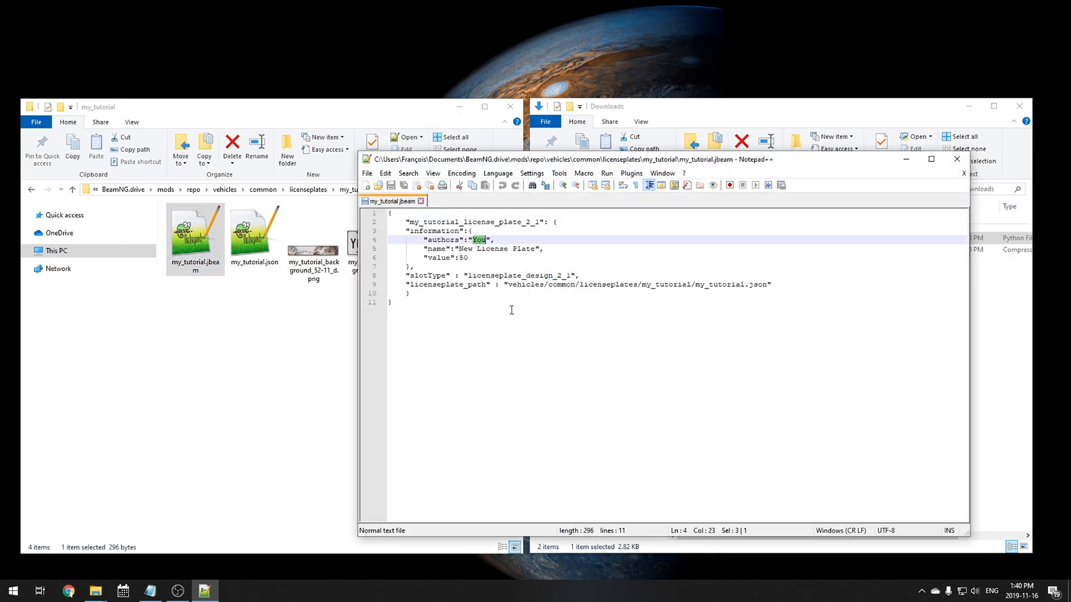
Step: Set the jbeam authors to Margarine and the display name to My Tutorial
type("Margarine")
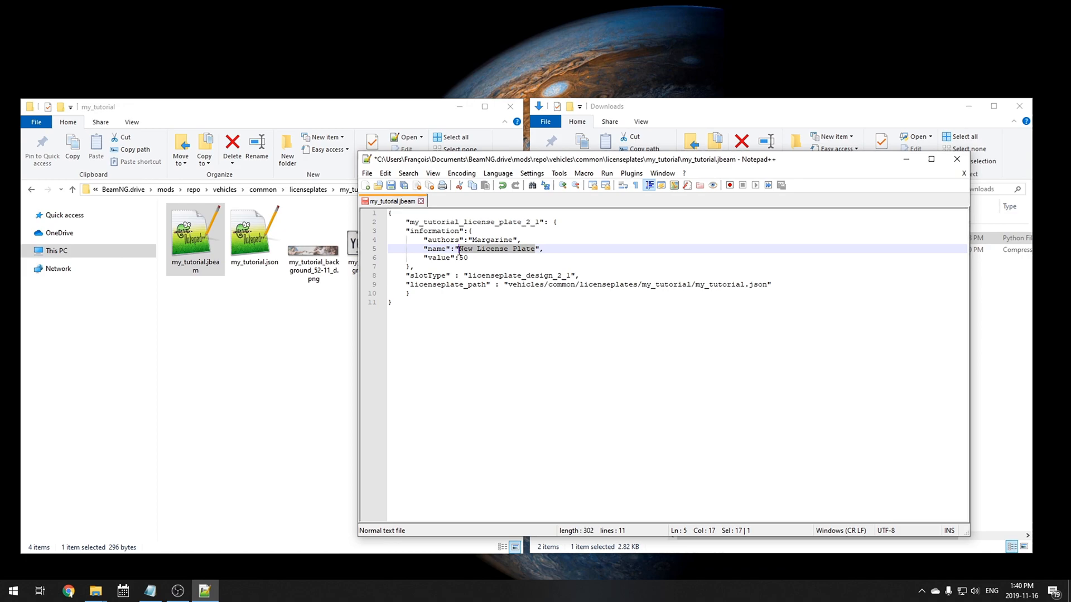
type("My \",")
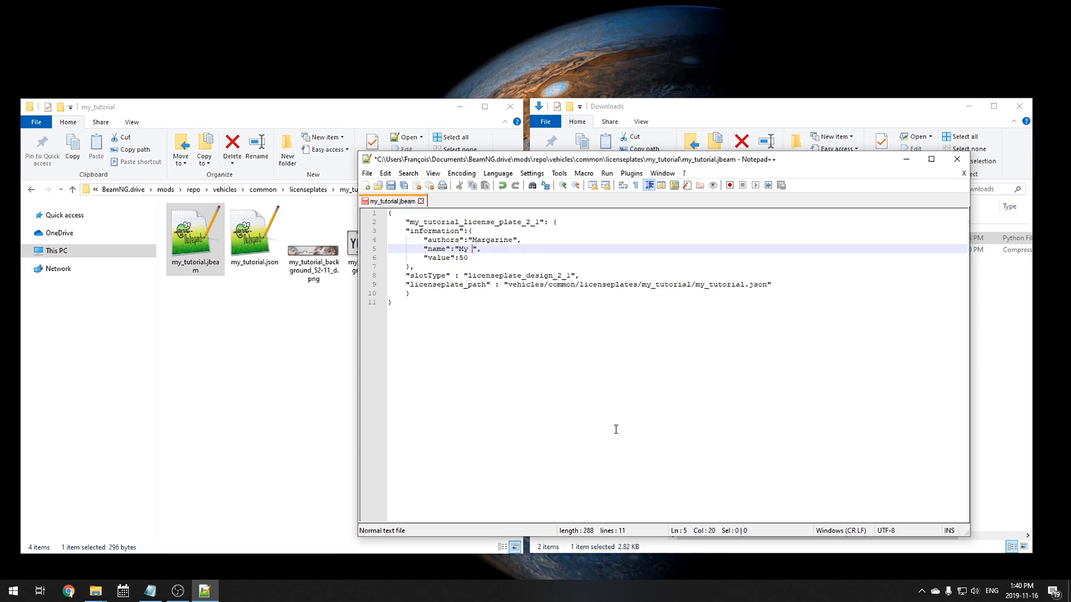
type("Tutorial")
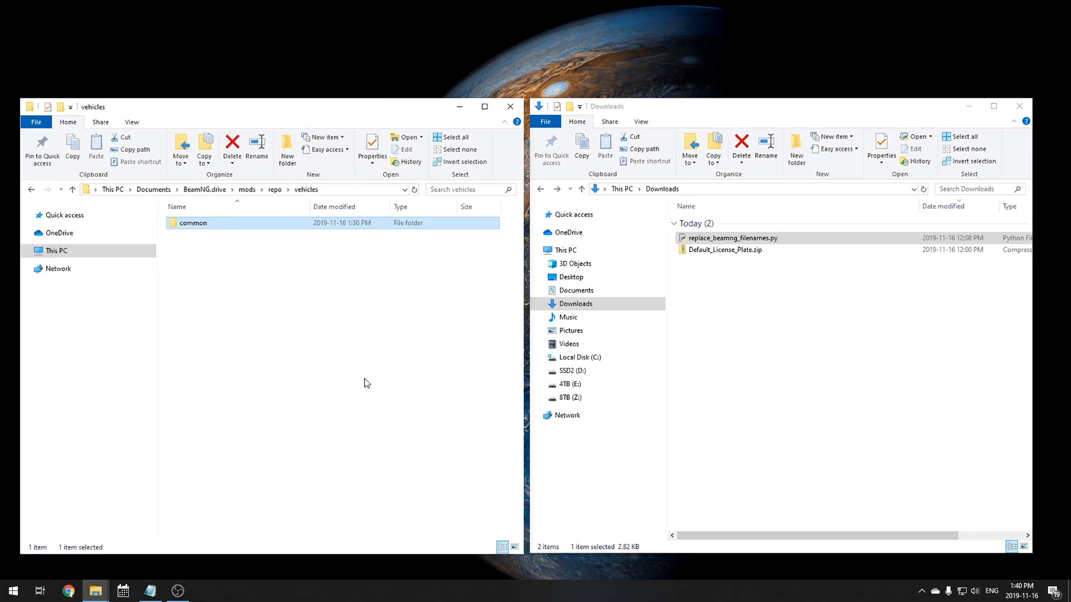
Step: Bring up the context menu on the vehicles folder in repo to zip it
right_click(194, 223)
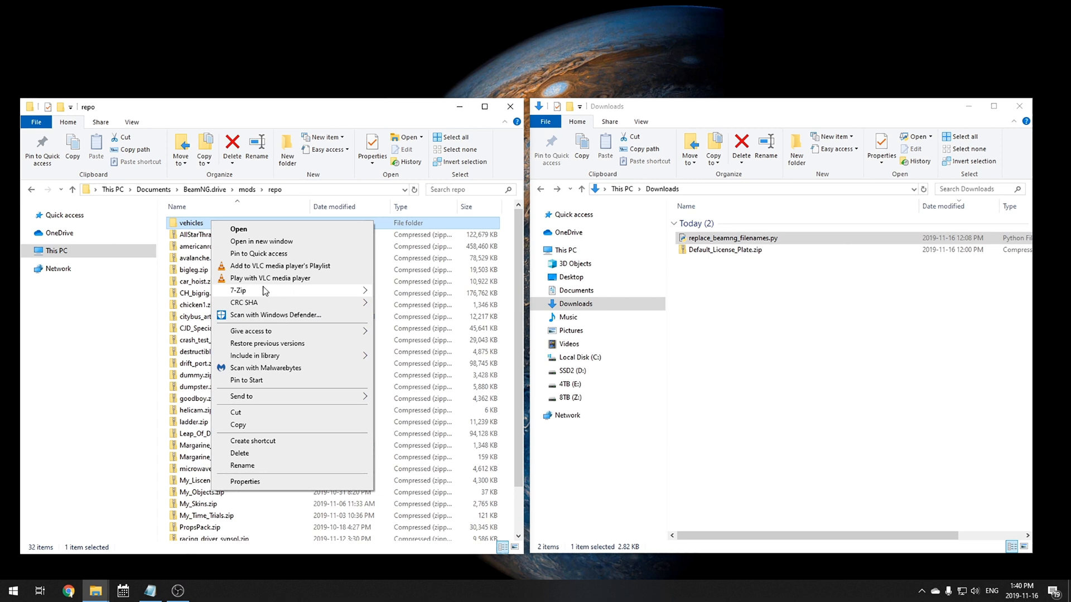